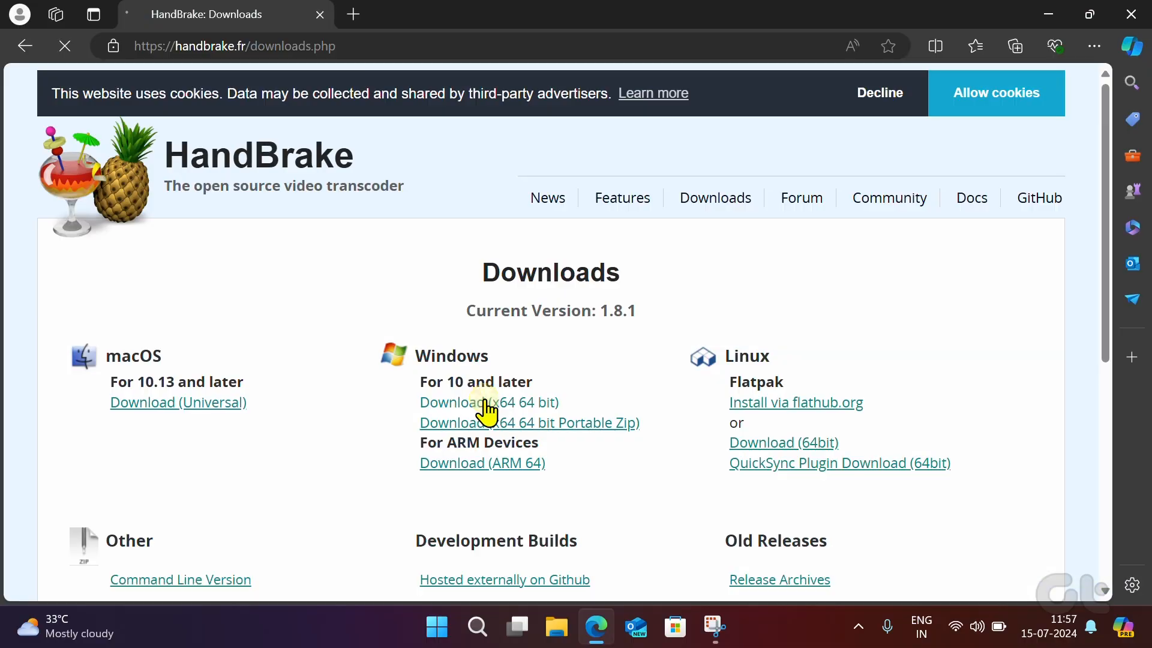
Download the 64-bit Windows installer for HandBrake 1.8.1 from the Downloads page.
click(489, 402)
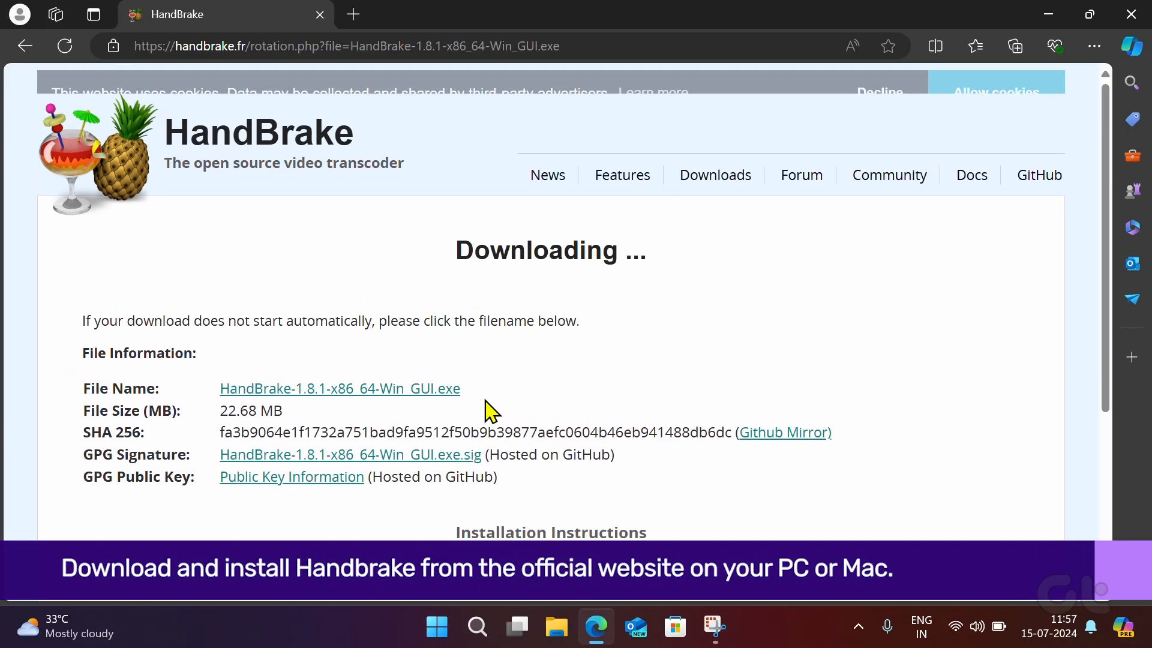
click(1015, 46)
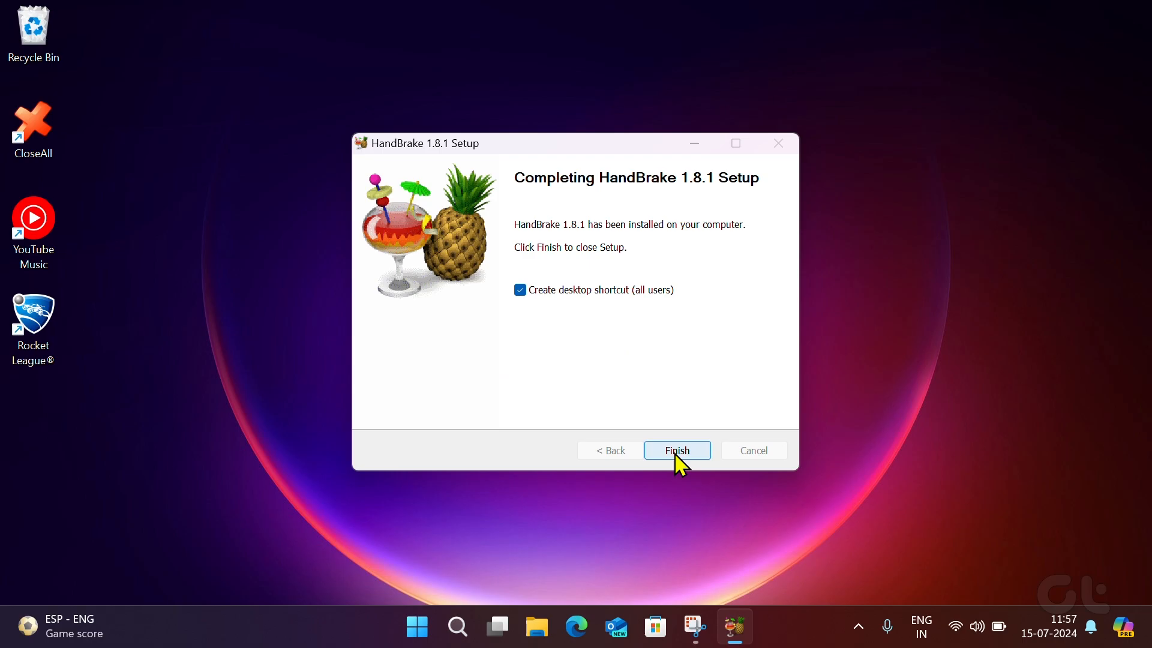
Finish HandBrake setup and load the 2024-07-12 screen recording as the source video.
click(676, 450)
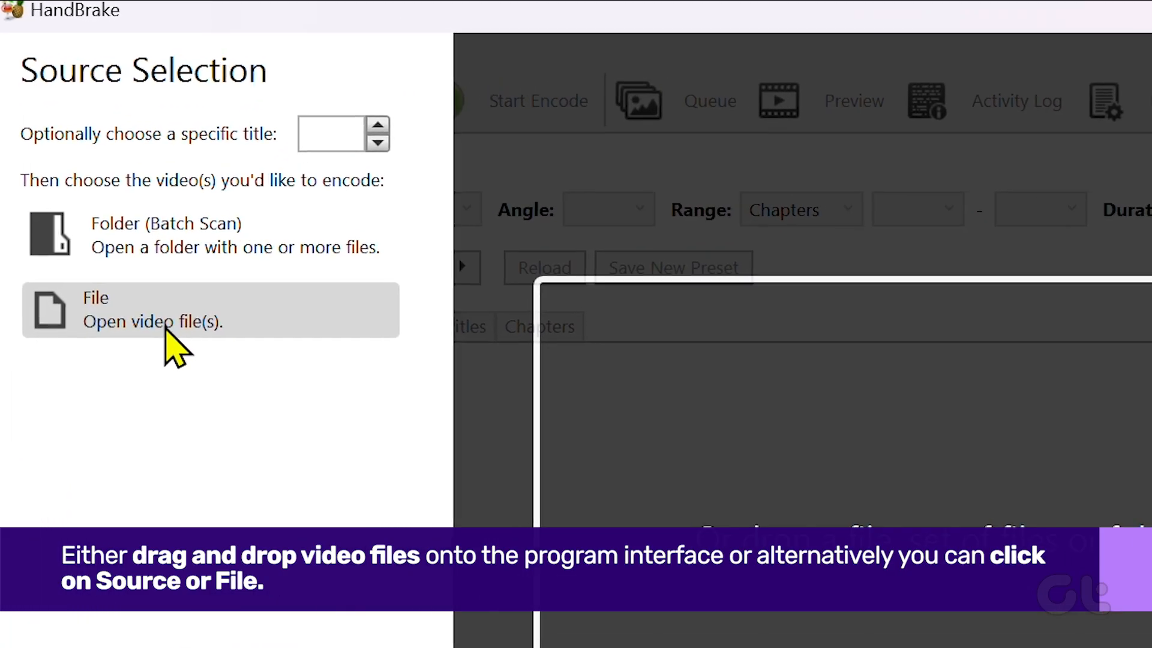
click(153, 308)
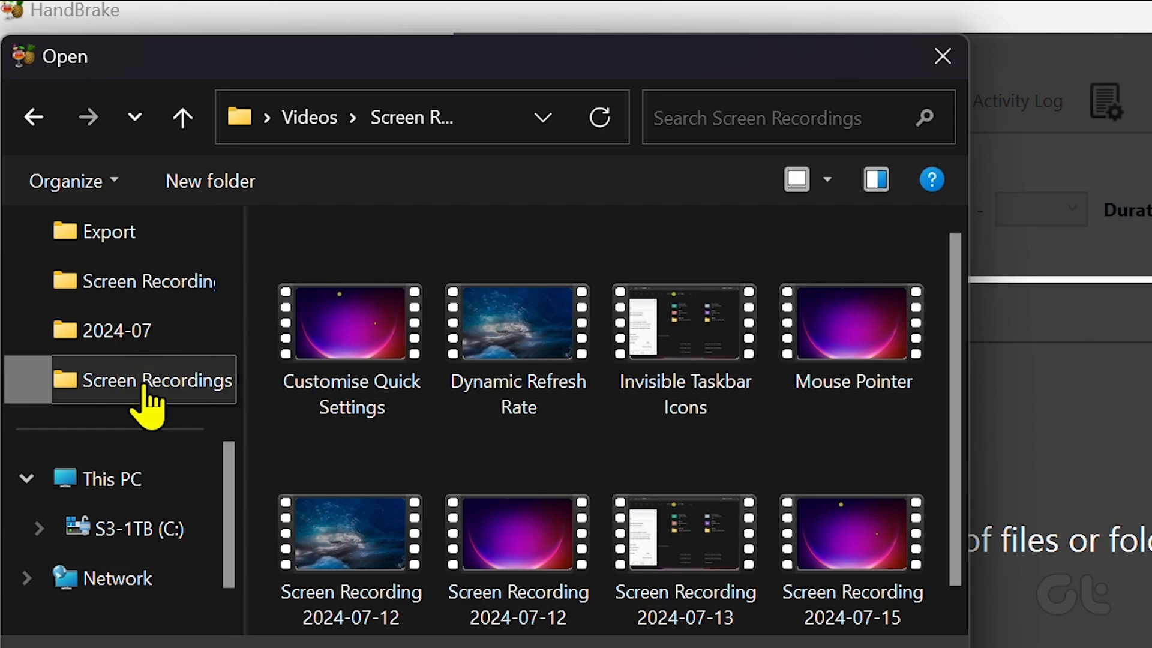
double_click(350, 532)
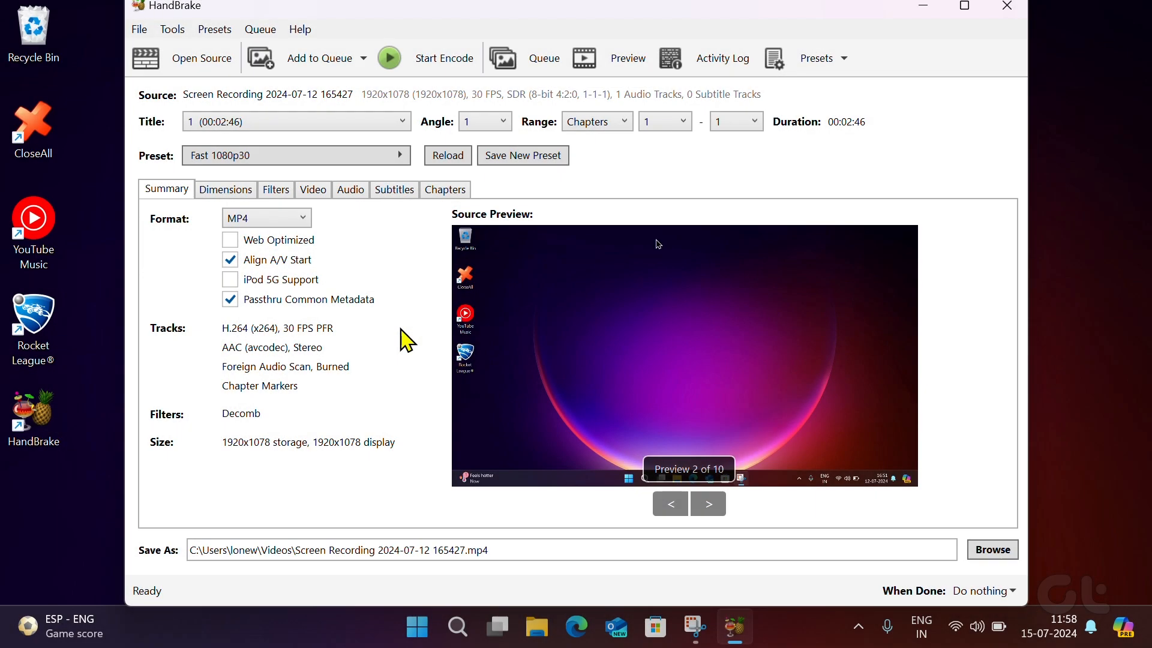
mouse_move(382, 214)
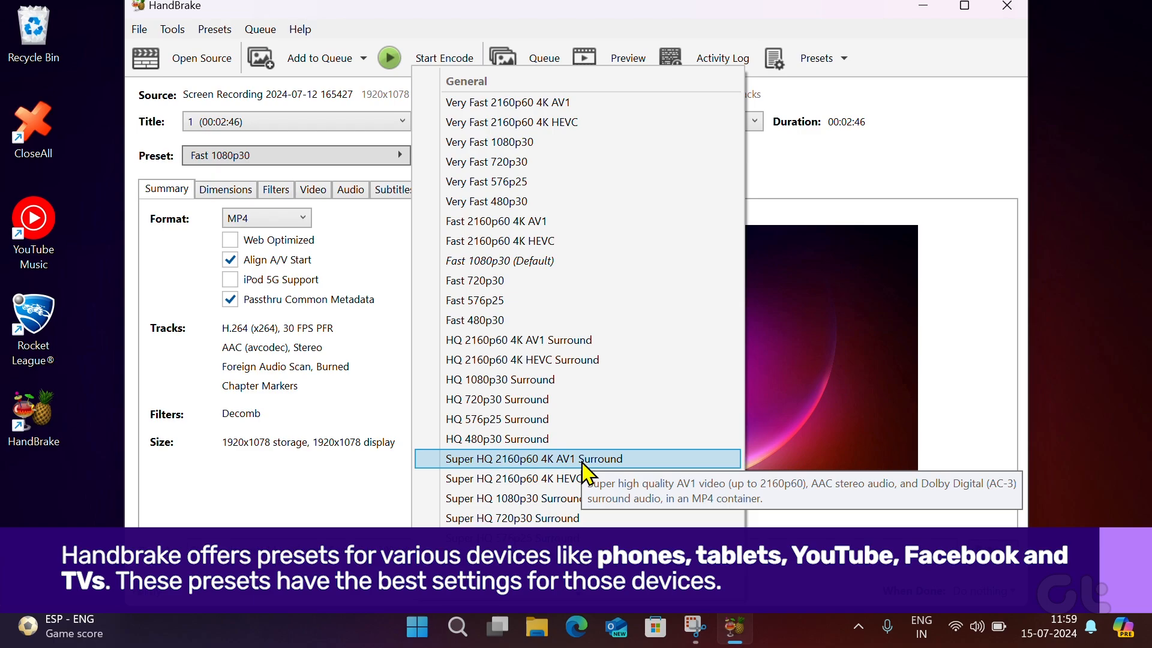
mouse_move(524, 268)
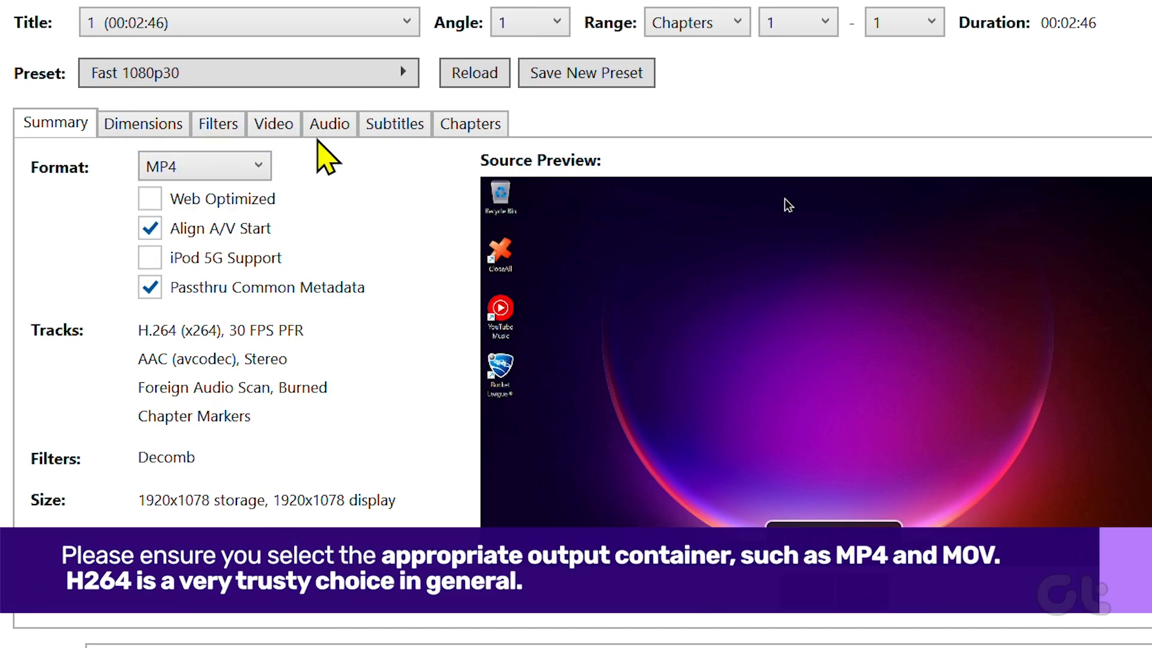
Show the video settings with the H.264 (x264) encoder at constant quality RF 22.
click(272, 124)
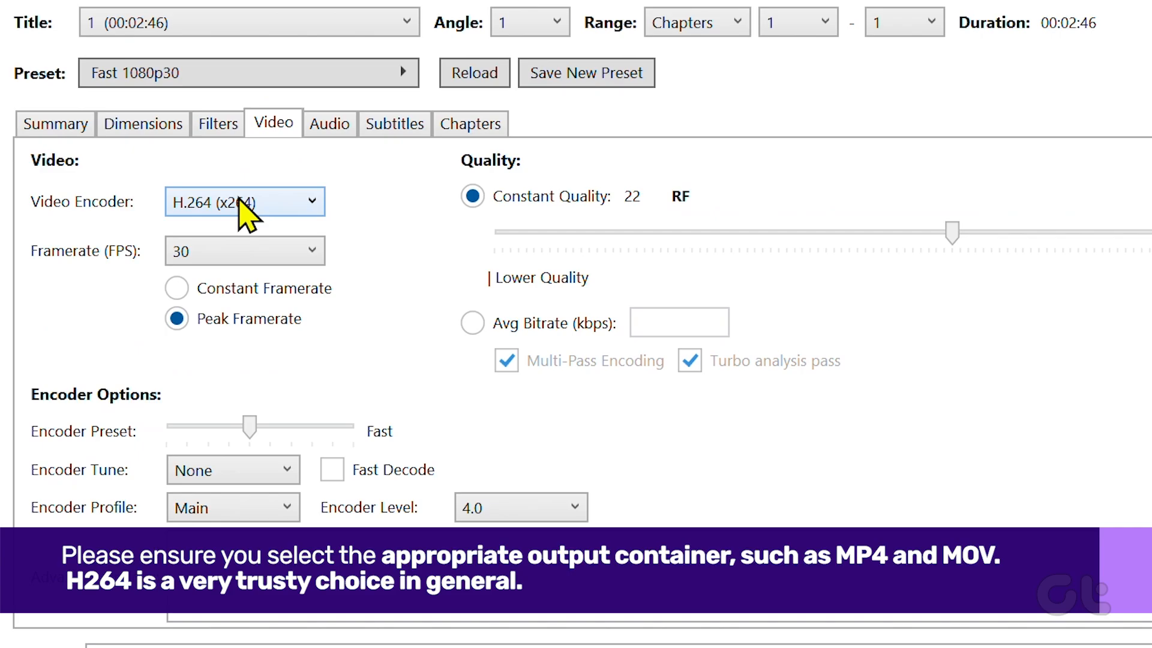
mouse_move(276, 205)
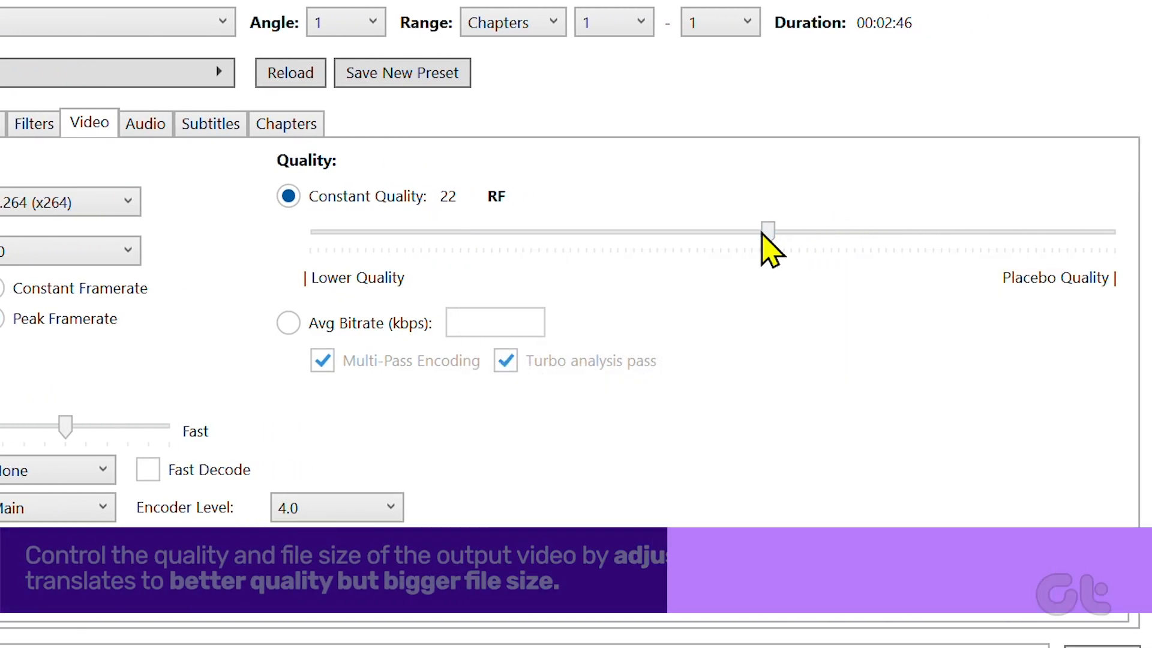
Adjust the Constant Quality slider, trying RF 19 and settling on RF 22.5.
drag(770, 224, 759, 223)
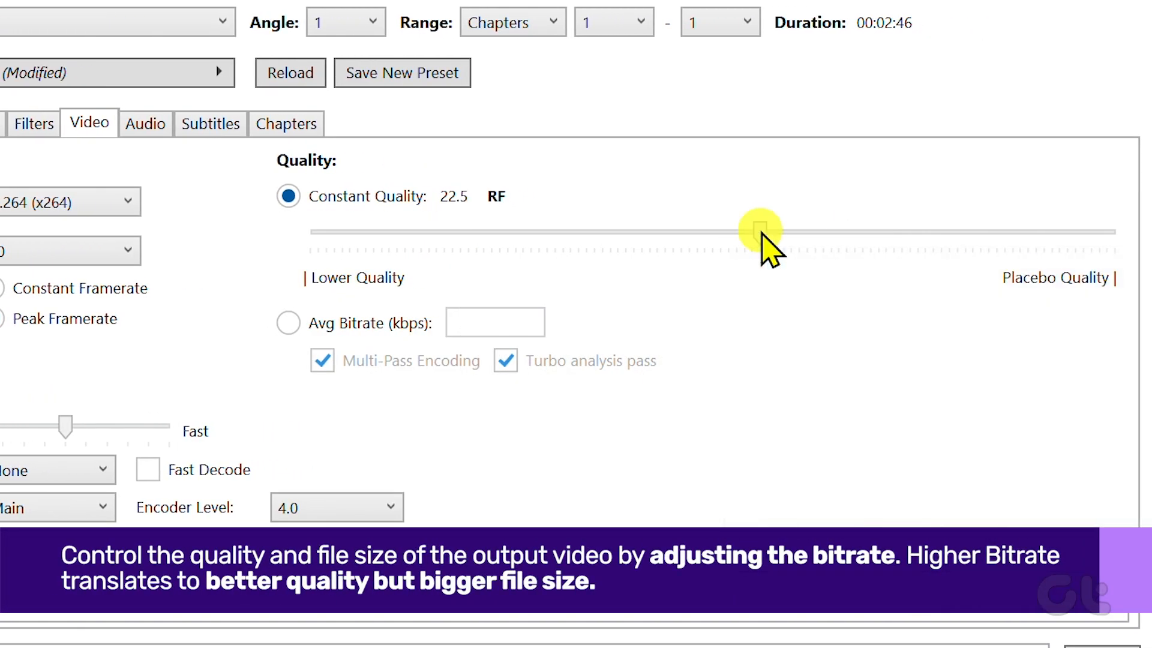
drag(761, 231, 768, 231)
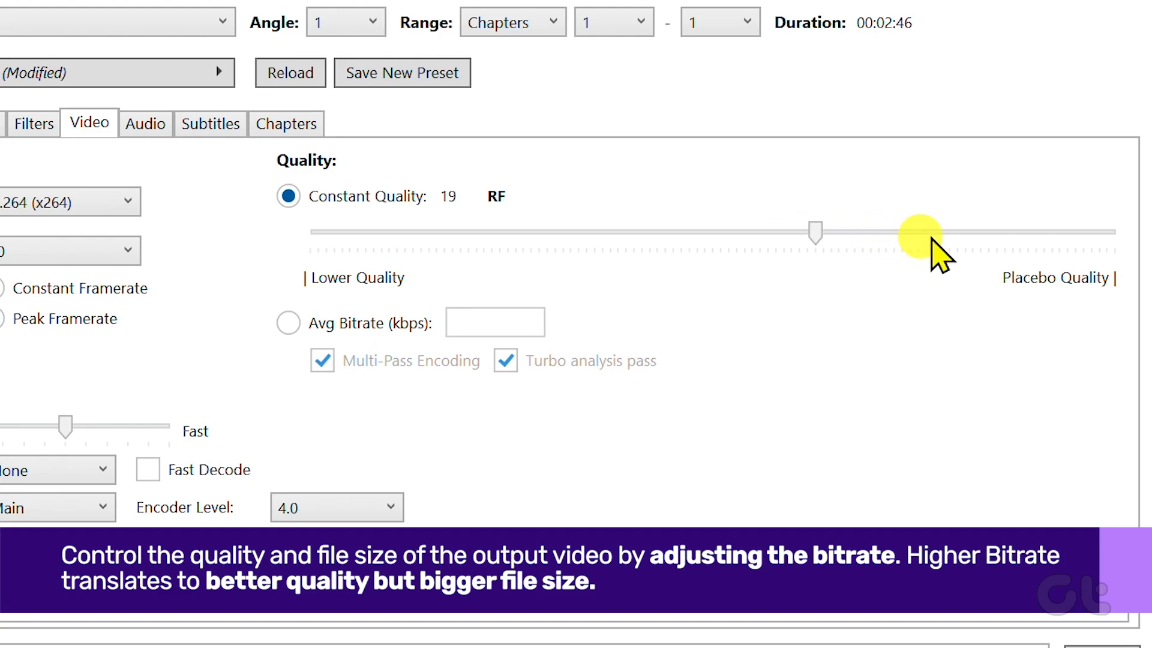
drag(815, 233, 948, 233)
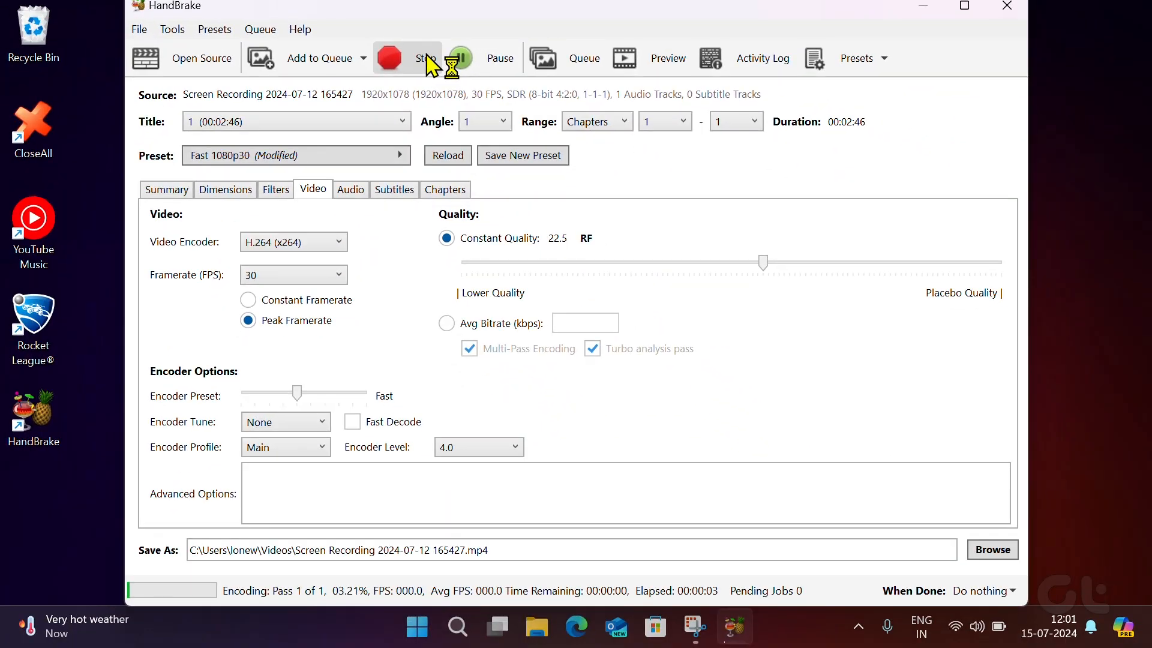
Return to the Summary of output settings while the MP4 encode runs.
click(165, 188)
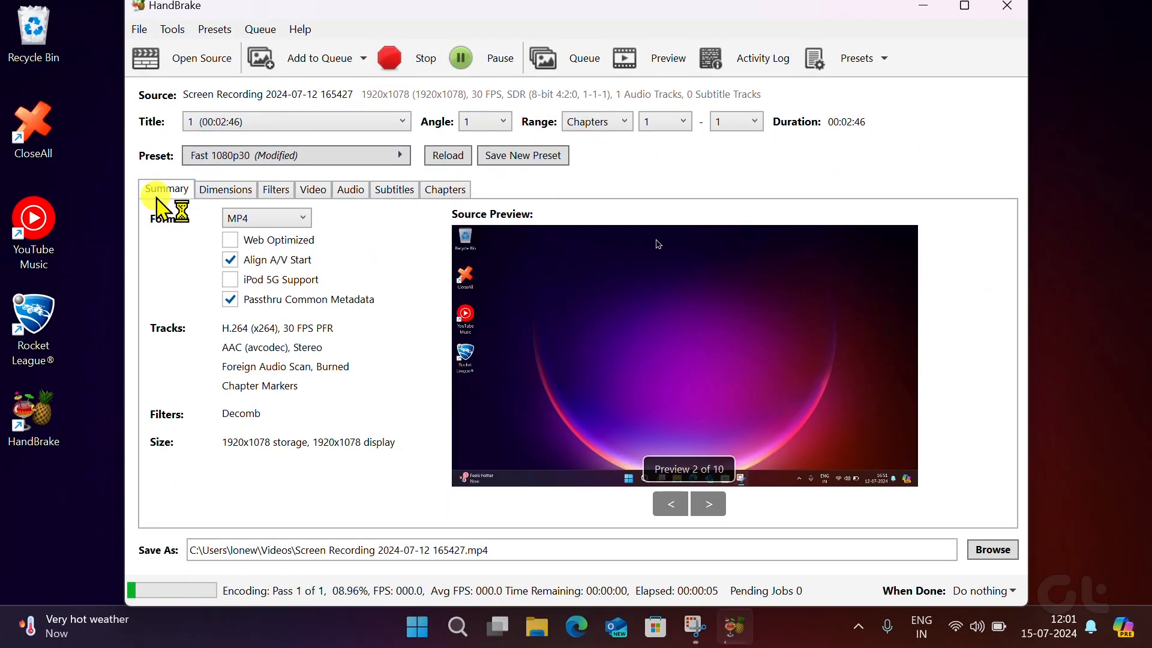